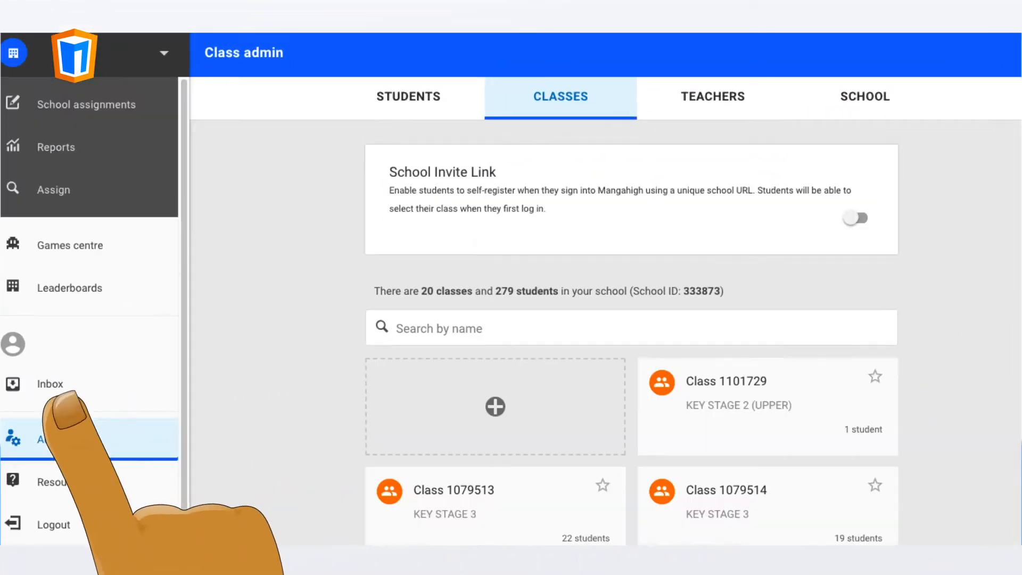
- Switch the admin area from classes to the school's teacher list
click(713, 97)
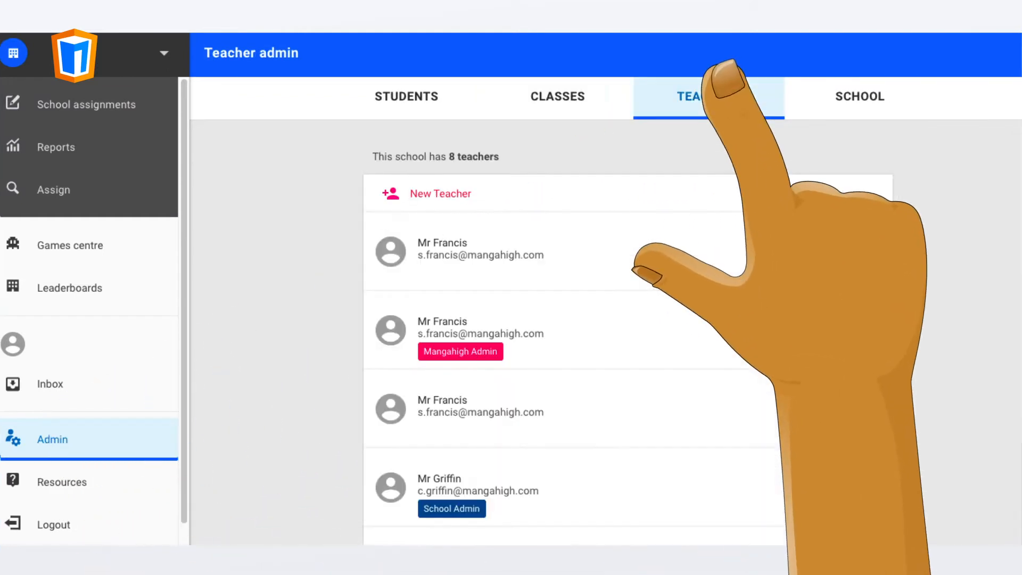
click(440, 194)
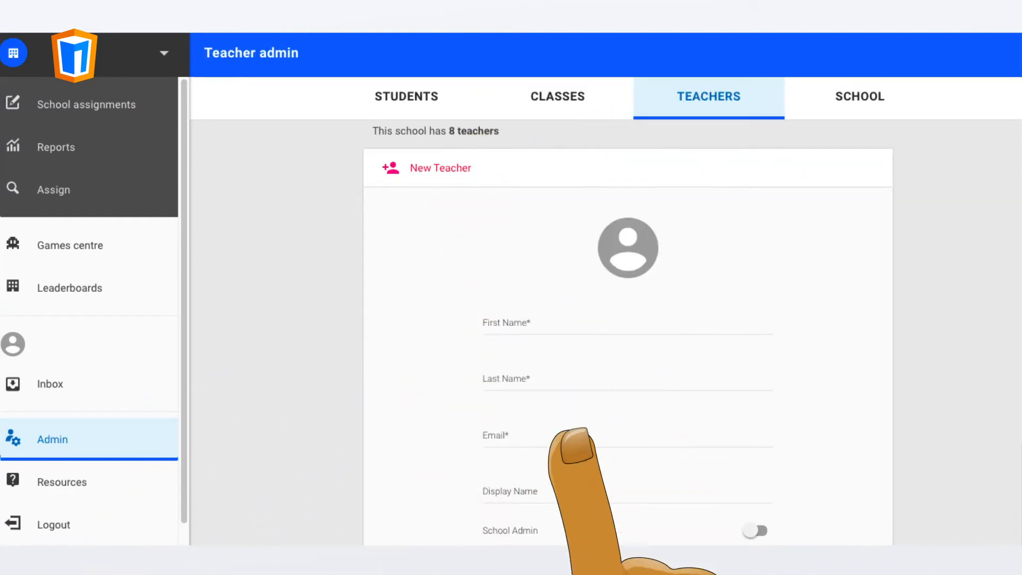
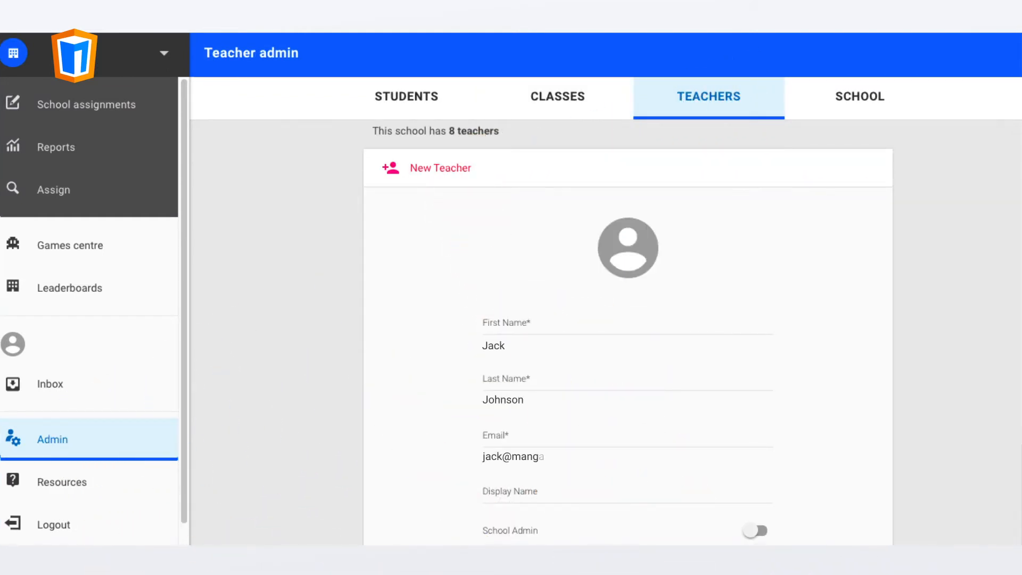
text(Mr. Johnson)
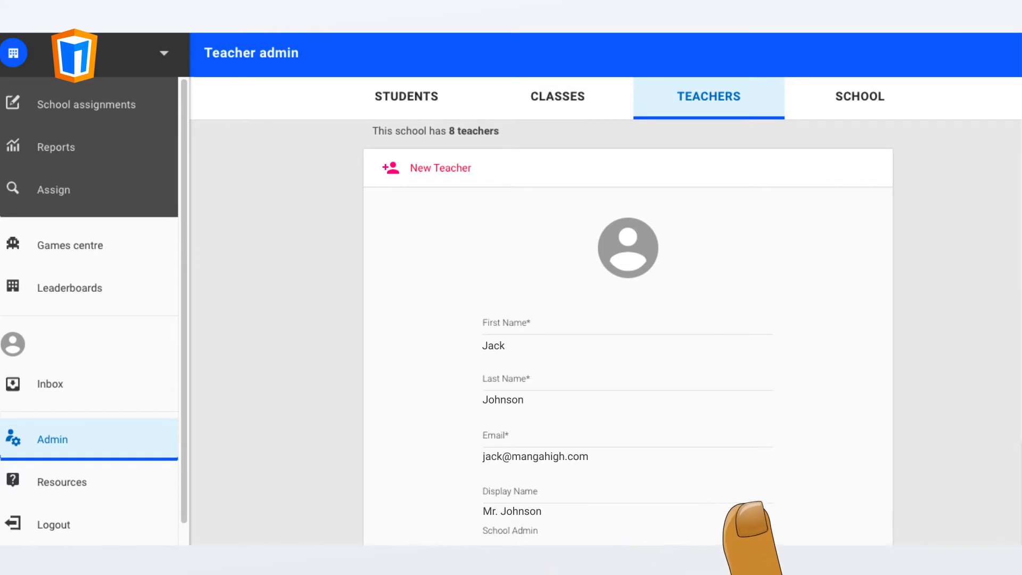
click(758, 536)
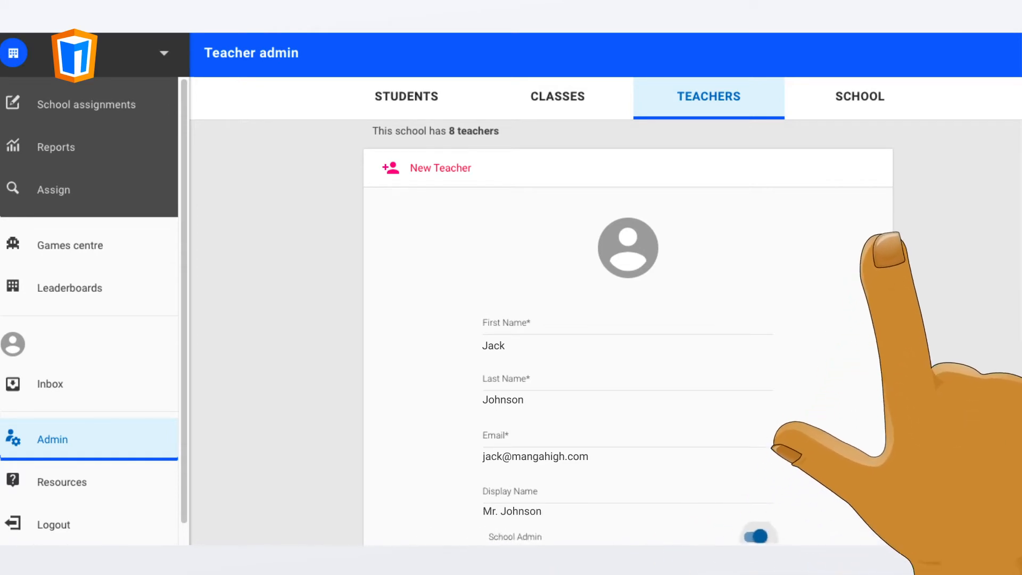
scroll(down, 3)
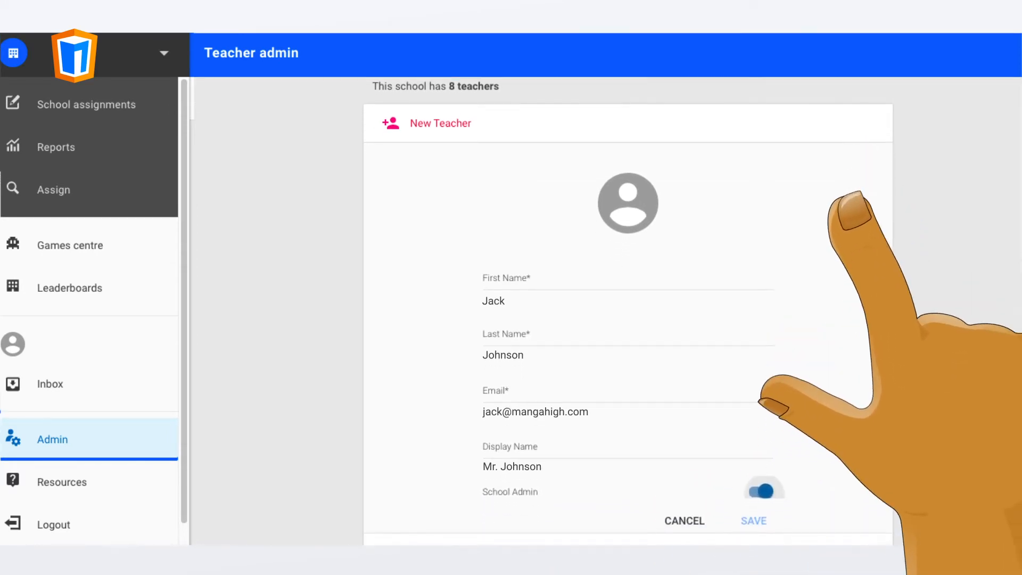